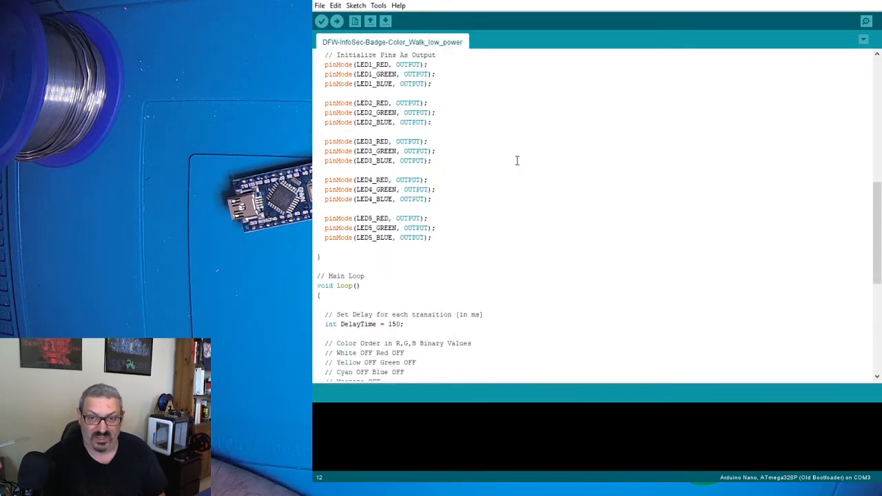
- Scroll through the DFW Hacker Badge website, then return to the badge code repository
scroll("down", 3)
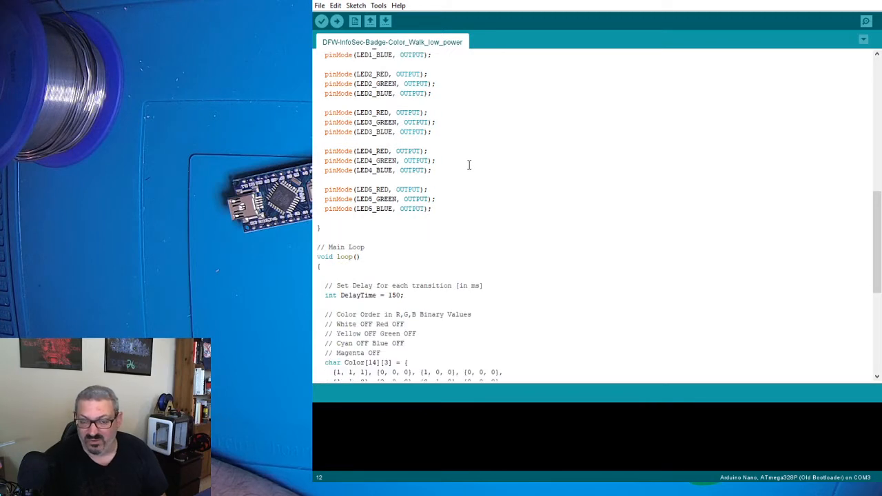
scroll("down", 3)
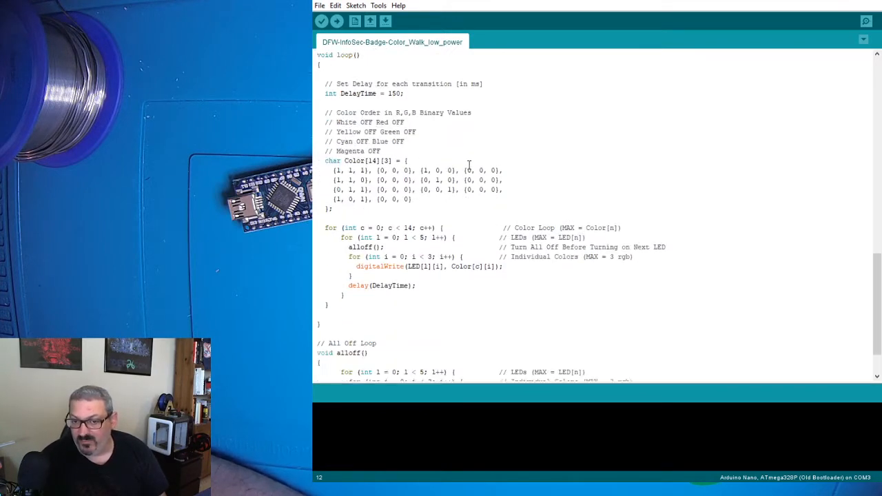
scroll("down", 3)
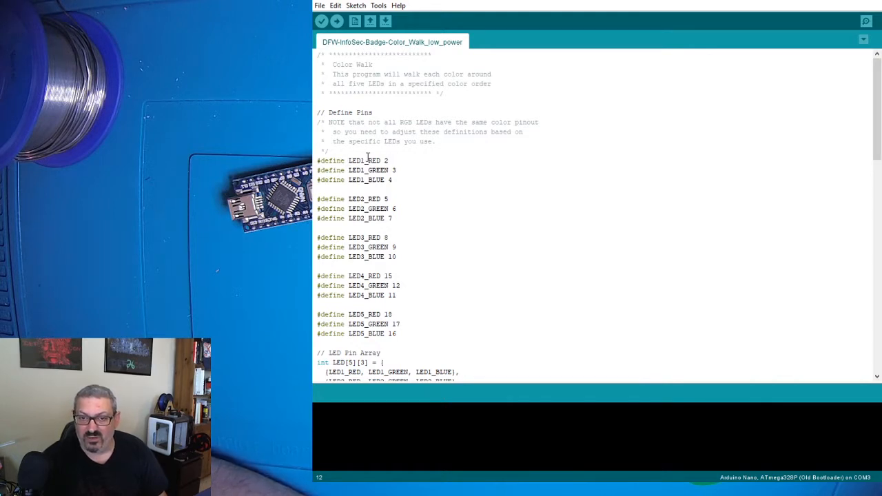
mouse_move(498, 182)
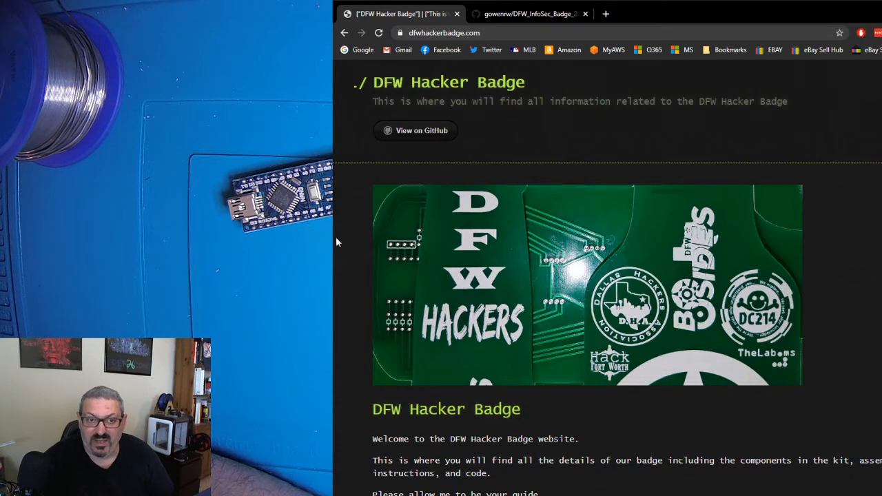
mouse_move(508, 126)
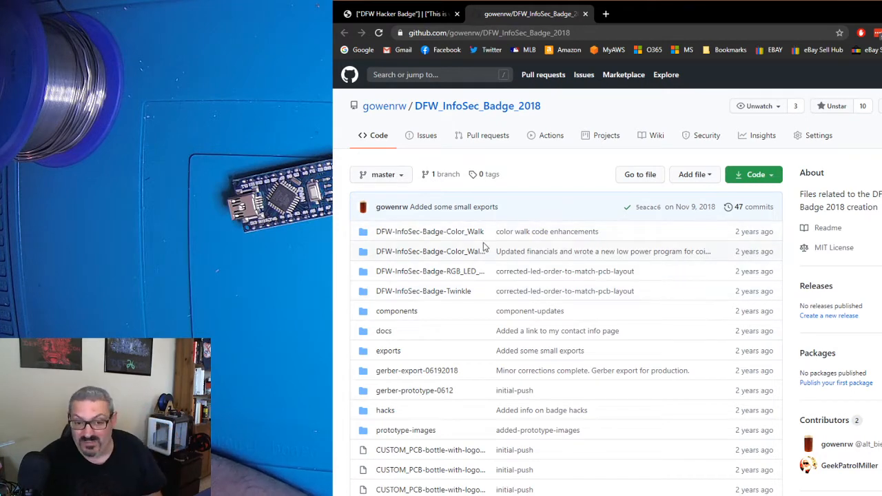
scroll("down", 3)
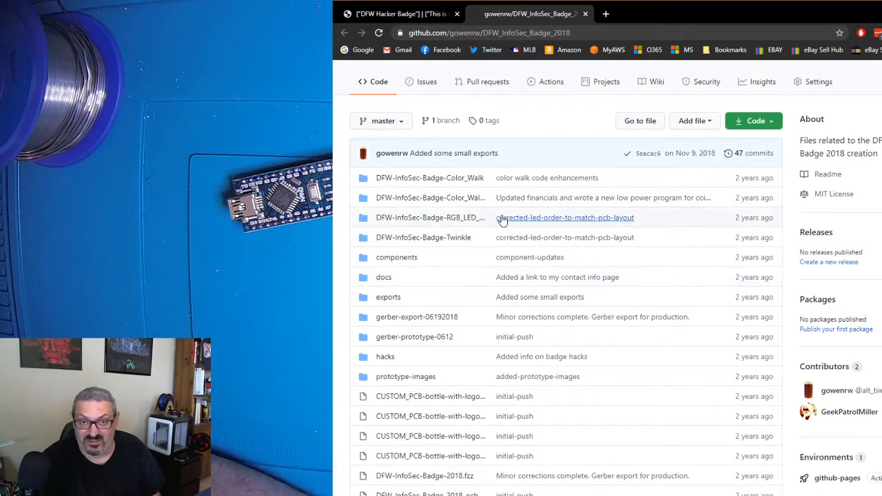
left_click(393, 13)
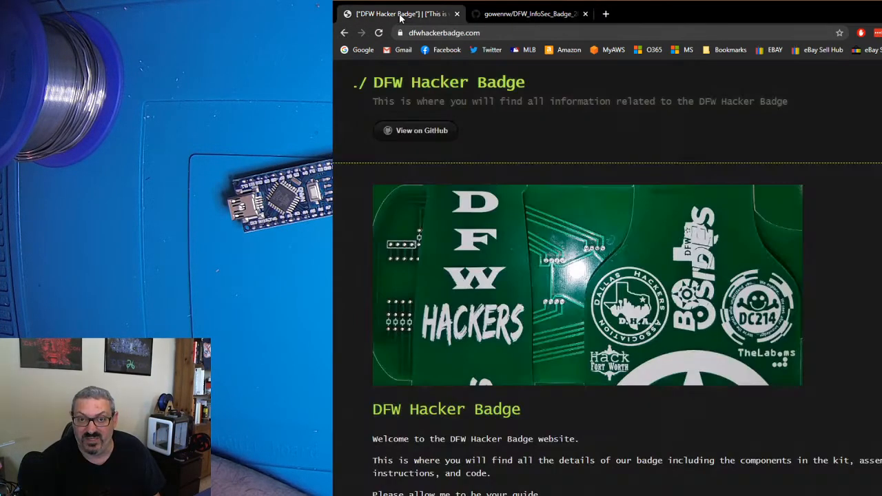
scroll("down", 3)
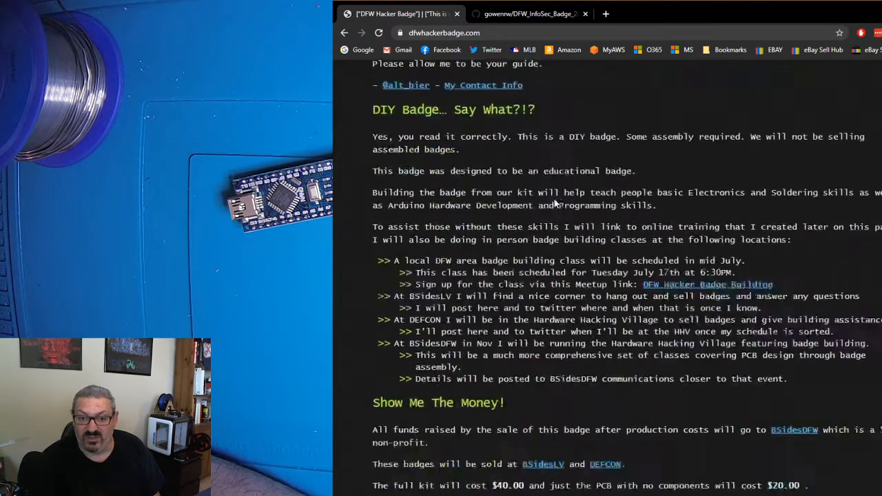
scroll("down", 3)
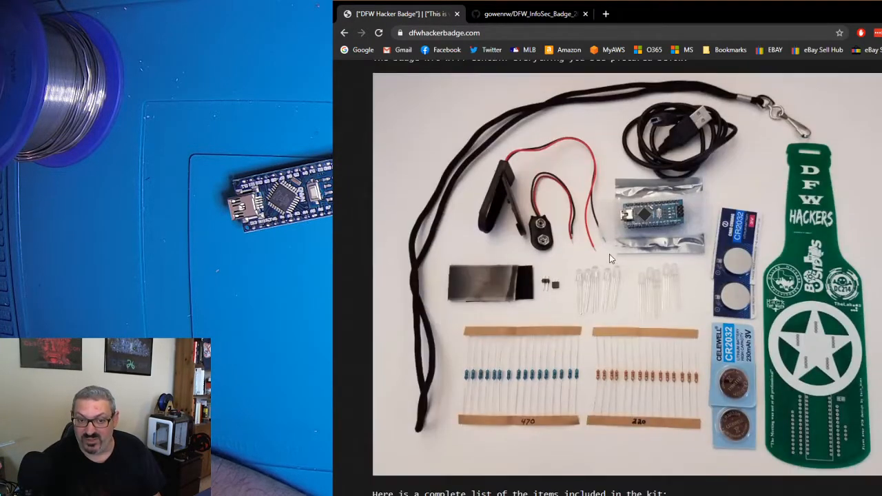
mouse_move(630, 269)
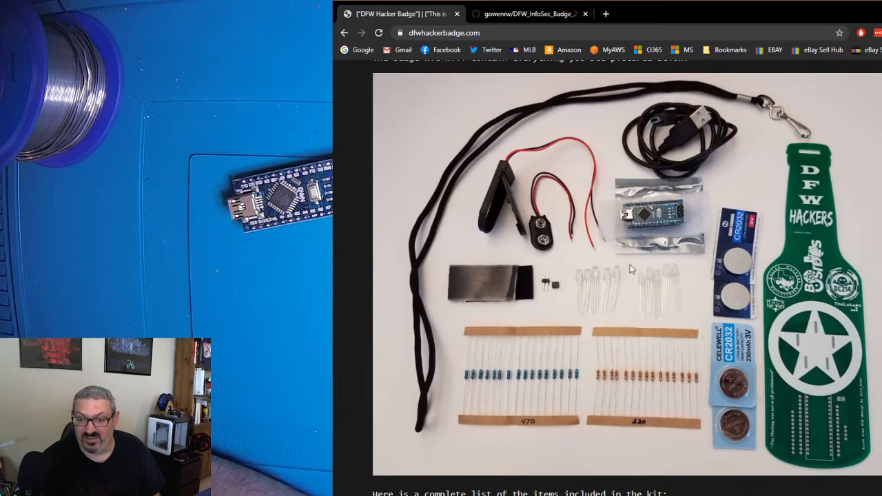
scroll("down", 3)
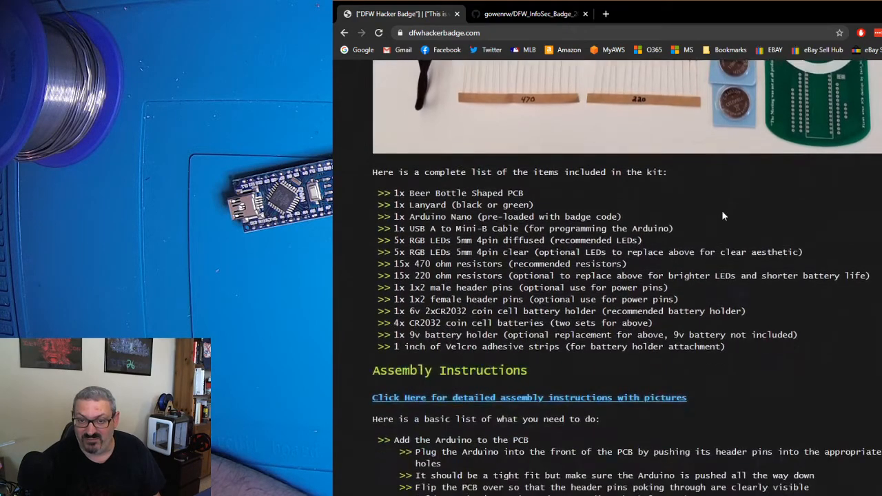
scroll("up", 3)
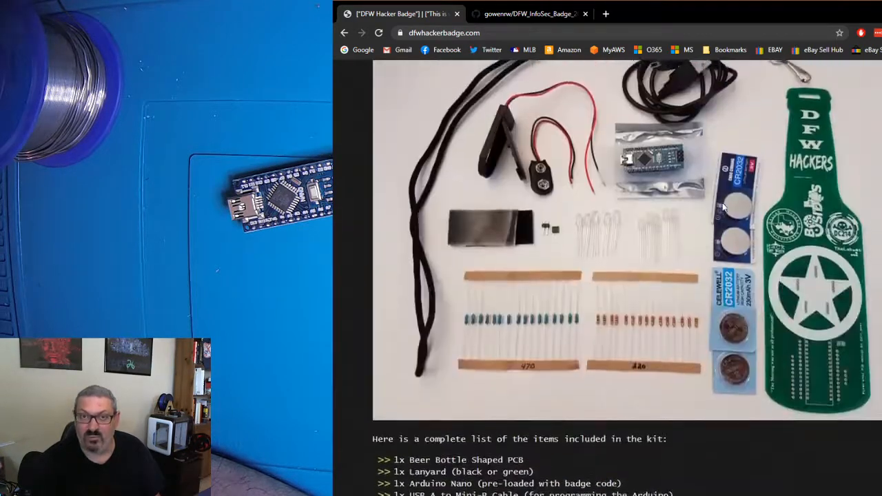
left_click(531, 14)
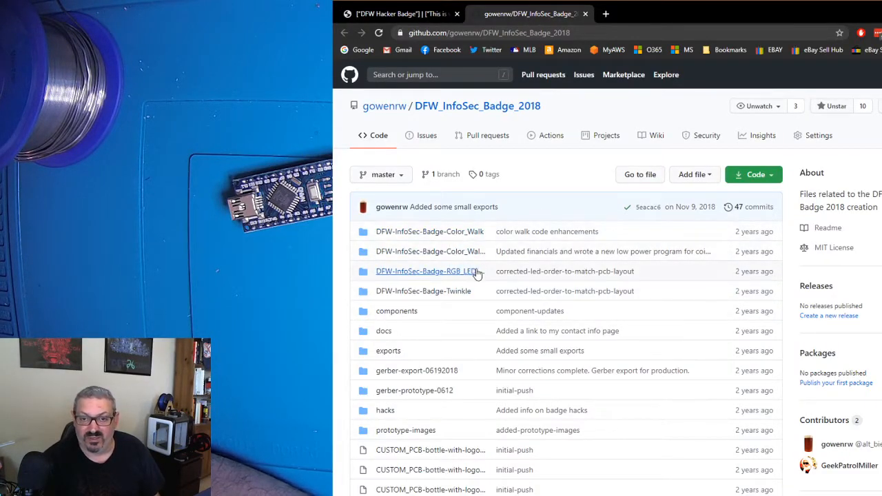
mouse_move(430, 251)
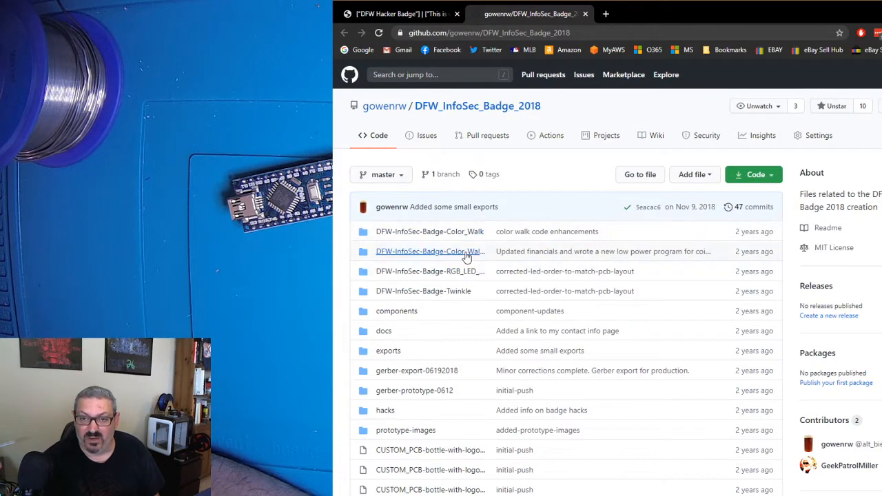
- Browse the low-power and standard Color_Walk folders, then reopen DFW_InfoSec_Badge_2018 via the owner's profile
left_click(431, 251)
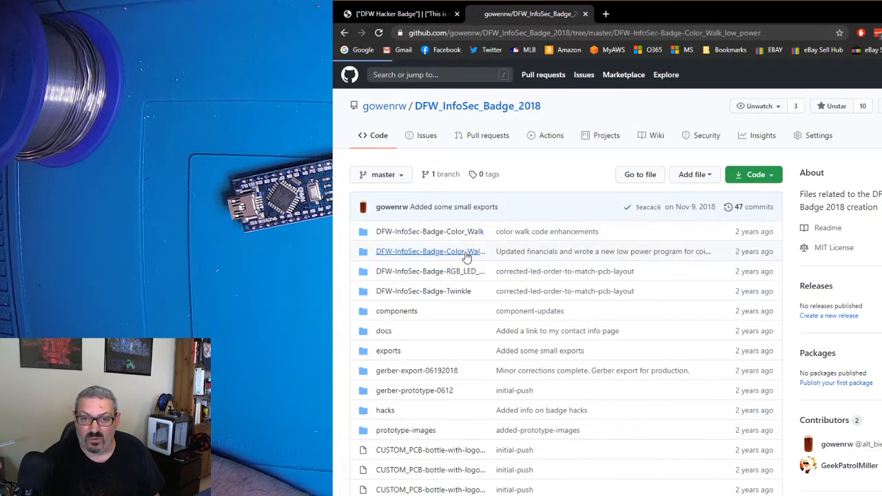
left_click(430, 251)
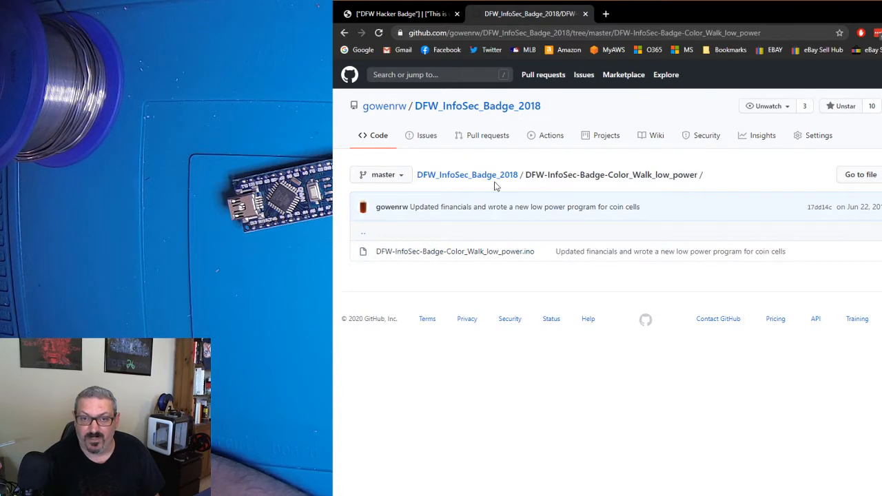
mouse_move(492, 247)
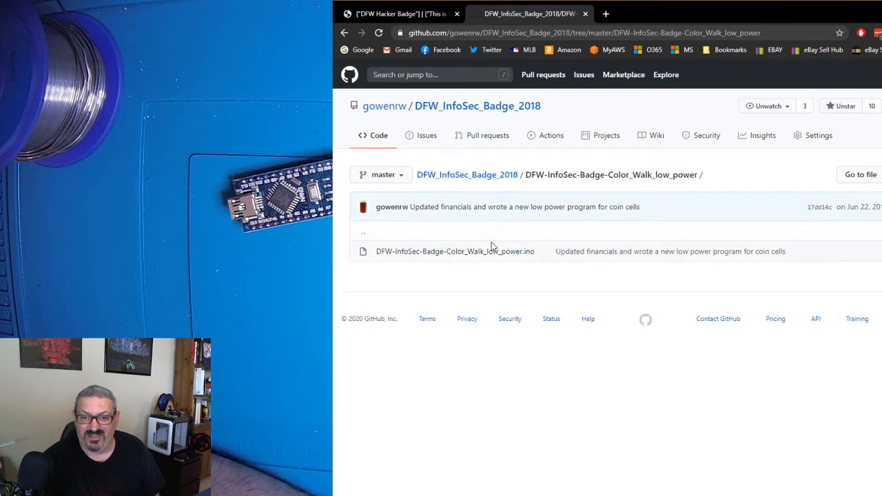
mouse_move(495, 247)
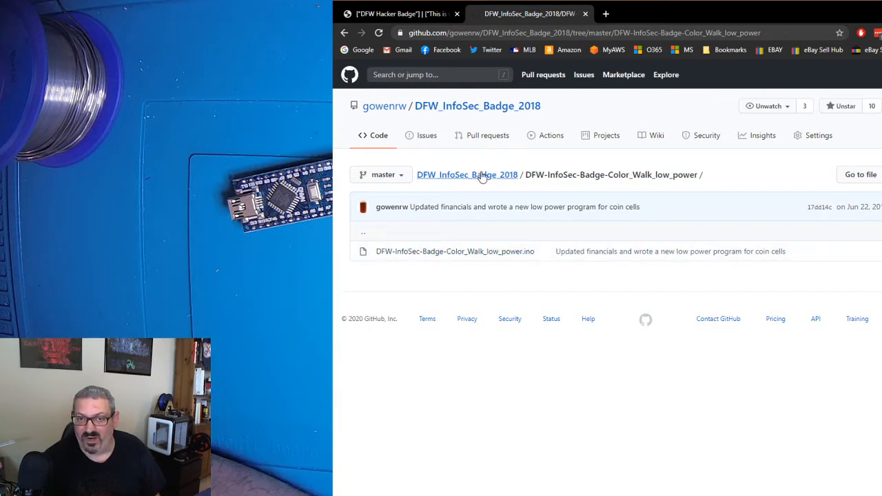
left_click(466, 175)
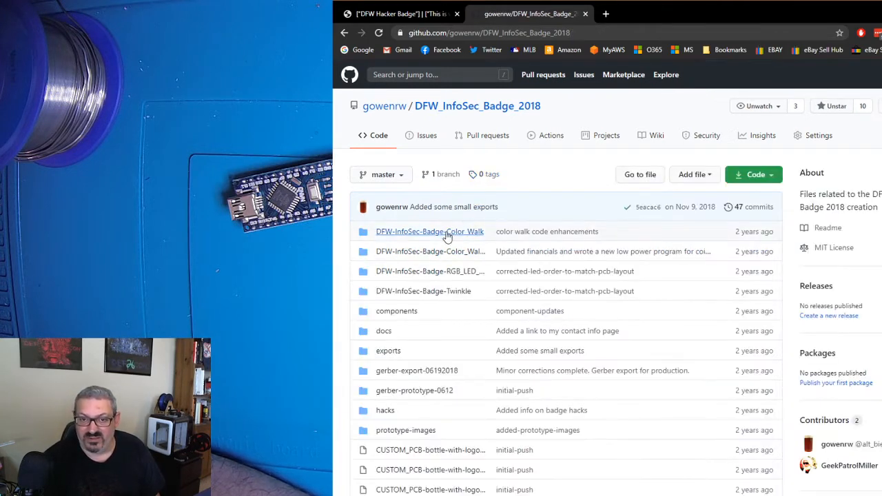
left_click(429, 231)
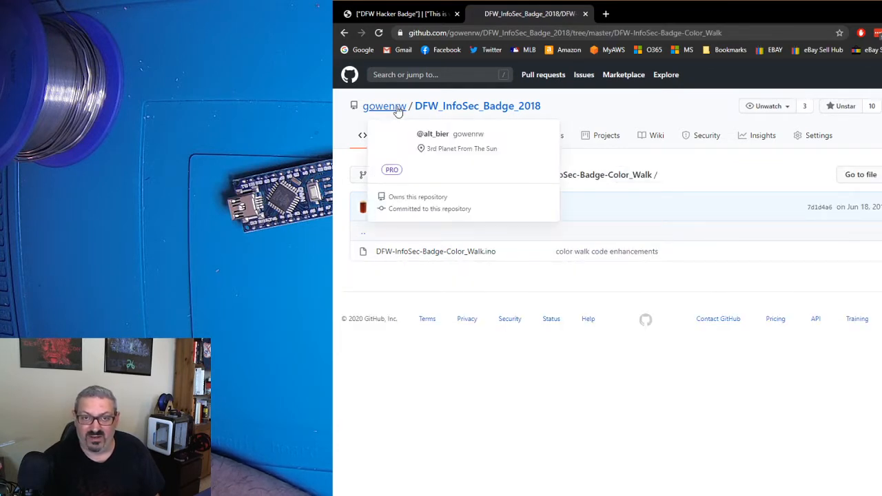
left_click(384, 106)
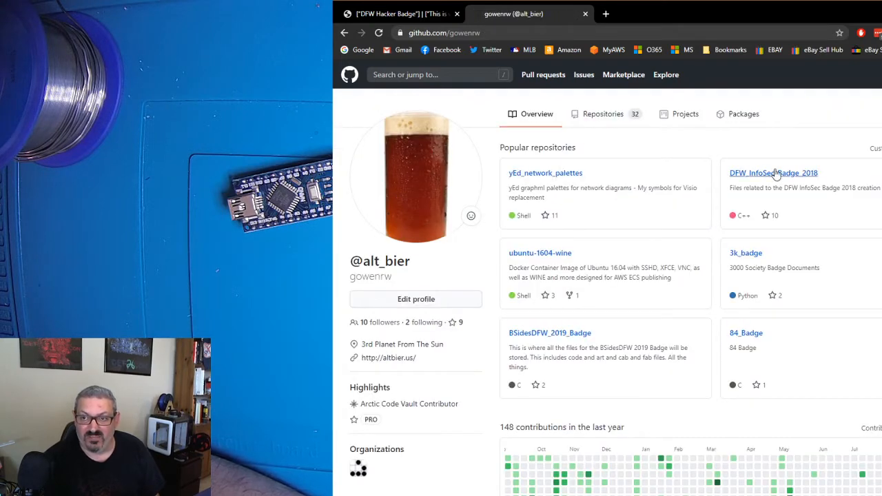
left_click(773, 173)
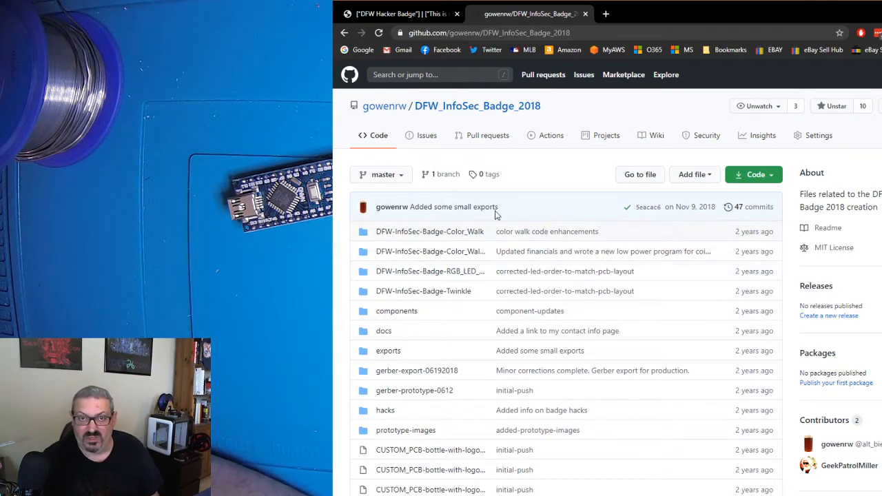
left_click(396, 14)
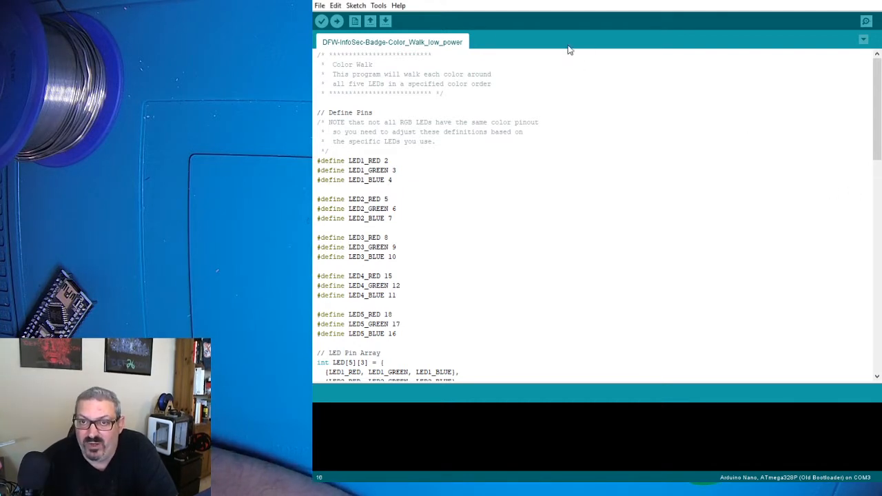
mouse_move(541, 50)
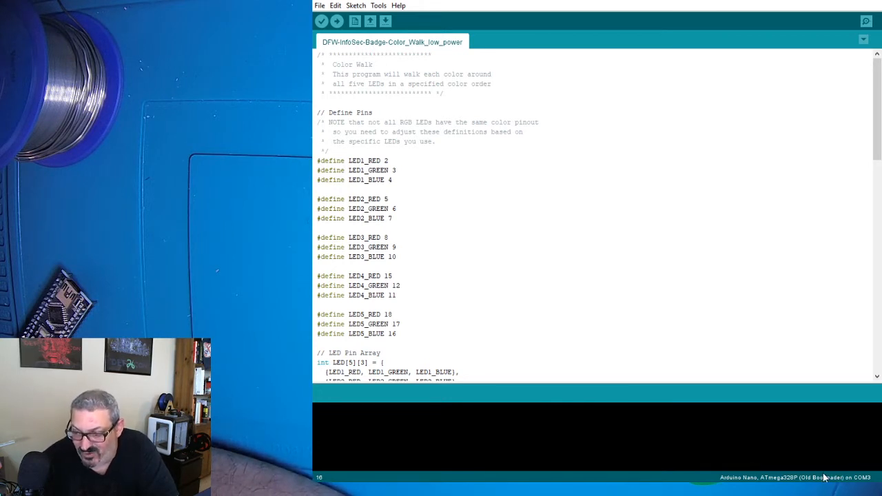
mouse_move(796, 466)
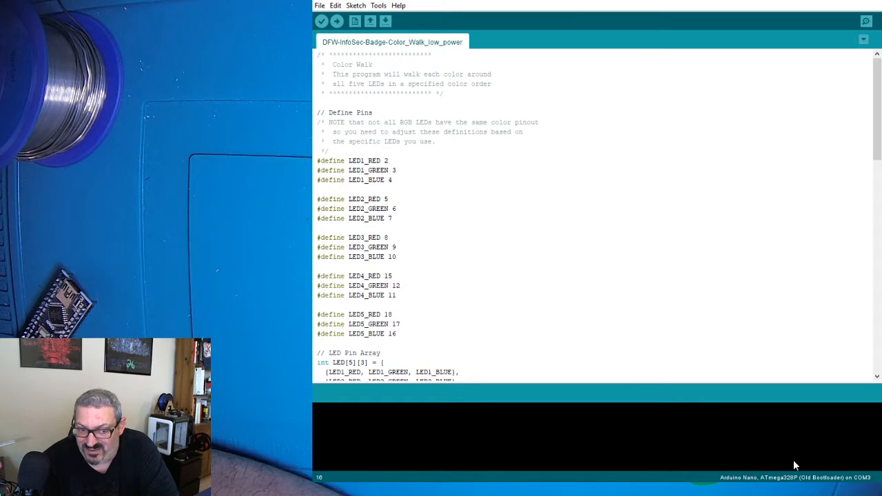
mouse_move(792, 453)
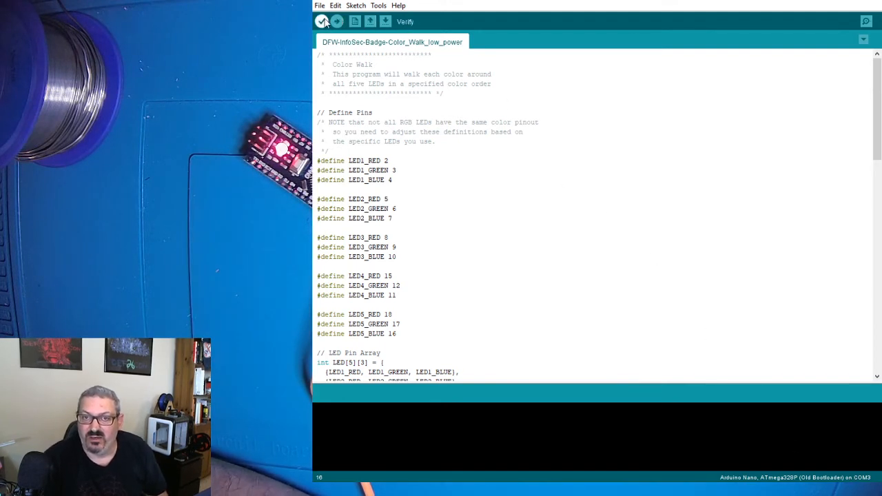
- Verify the low-power Color Walk sketch to compile it and check for errors
left_click(321, 22)
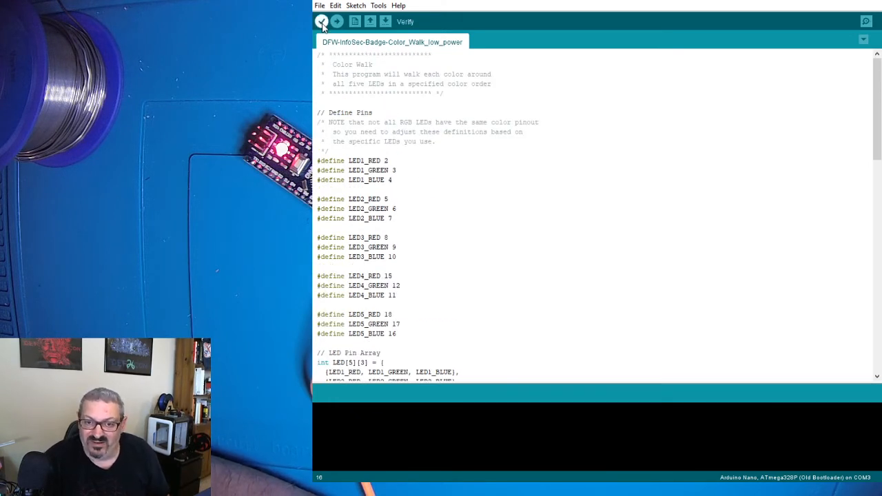
left_click(322, 22)
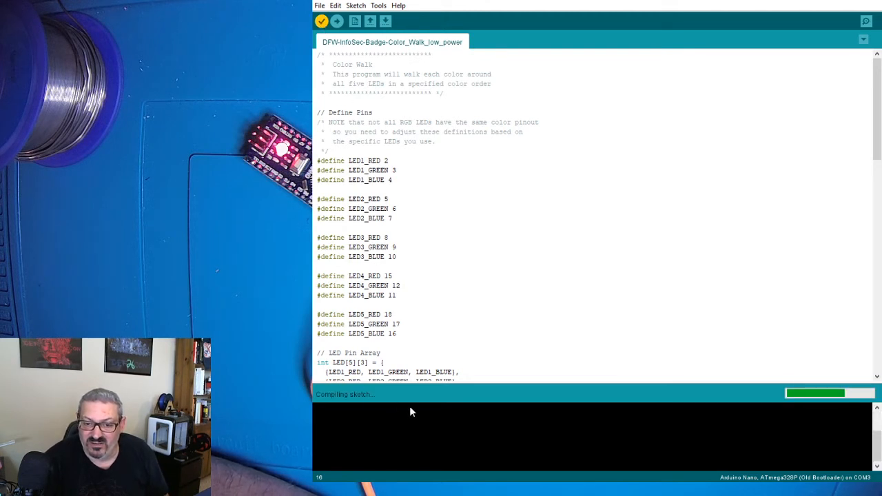
mouse_move(440, 409)
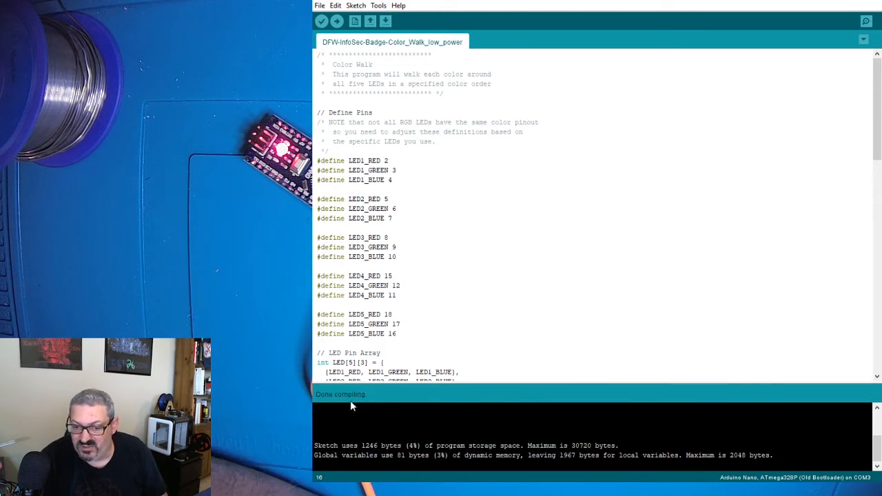
mouse_move(355, 21)
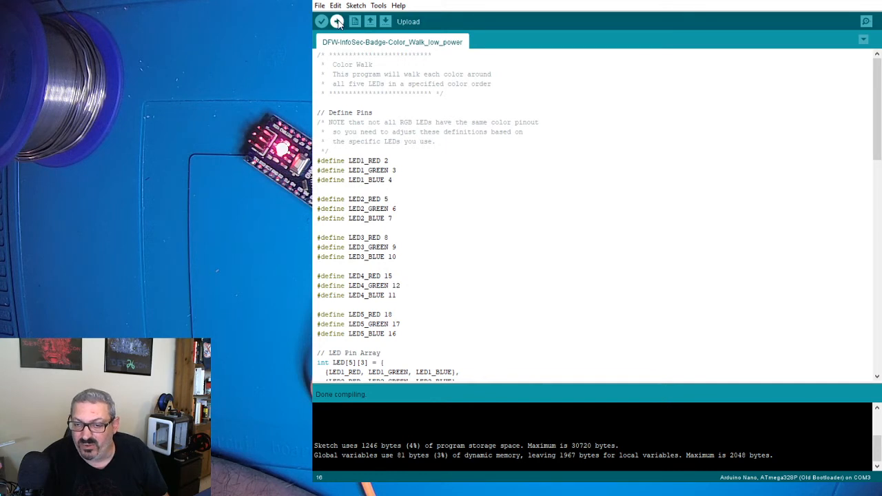
- Upload the compiled low-power Color Walk sketch to the Arduino Nano
left_click(337, 22)
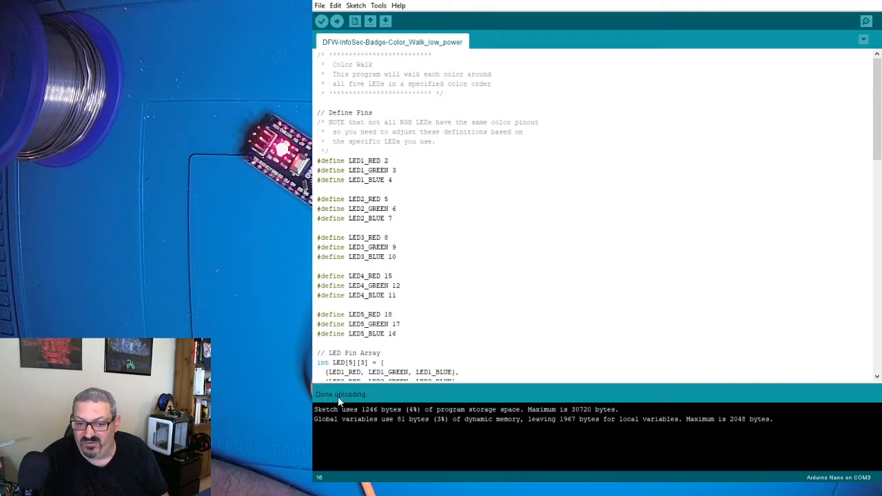
mouse_move(469, 395)
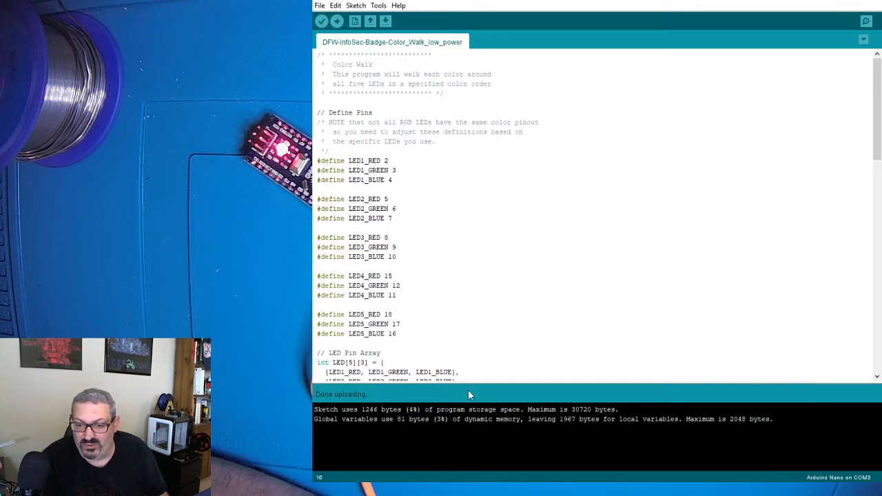
mouse_move(344, 417)
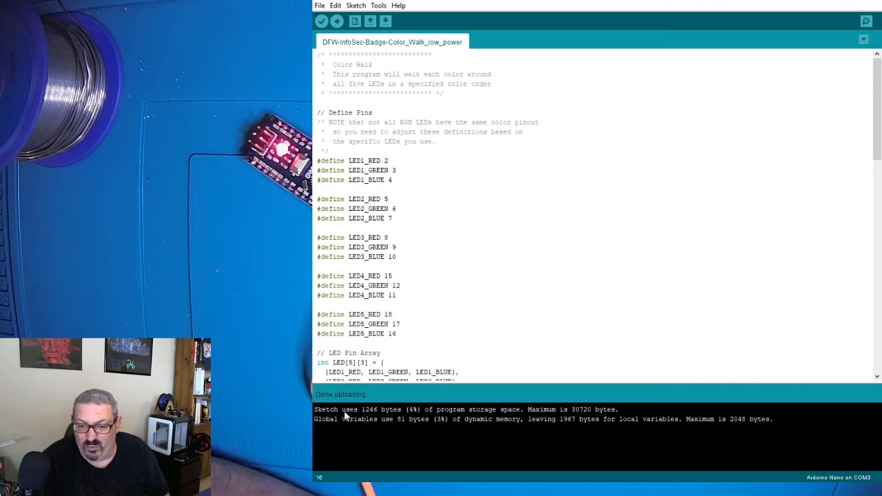
mouse_move(405, 425)
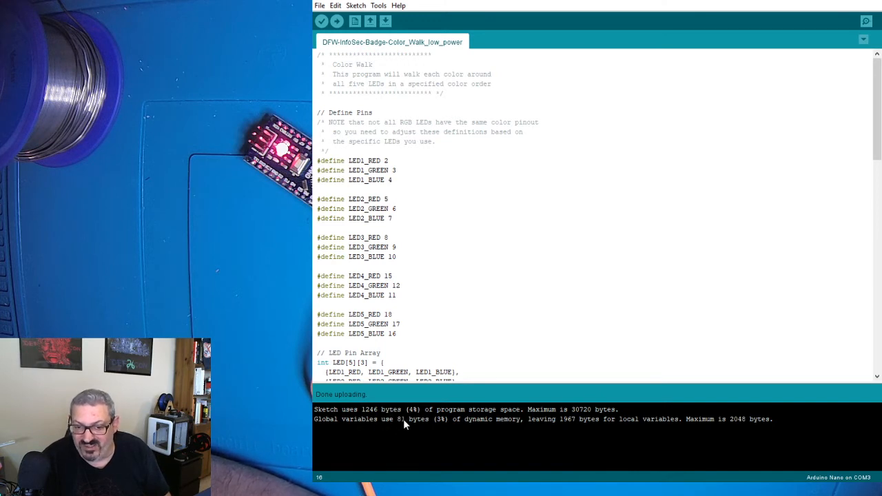